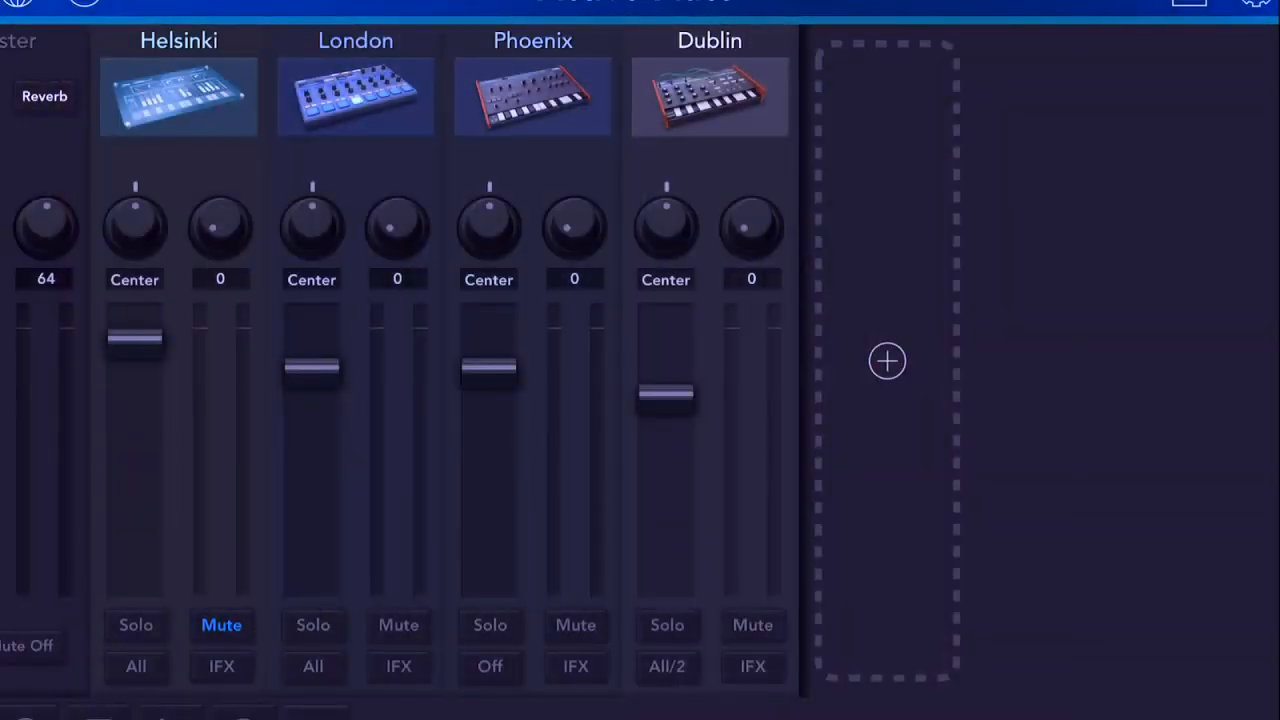
Open the Korg Gadget add-gadget list and scroll through the available gadgets.
{"action": "left_click", "coordinate": [886, 361]}
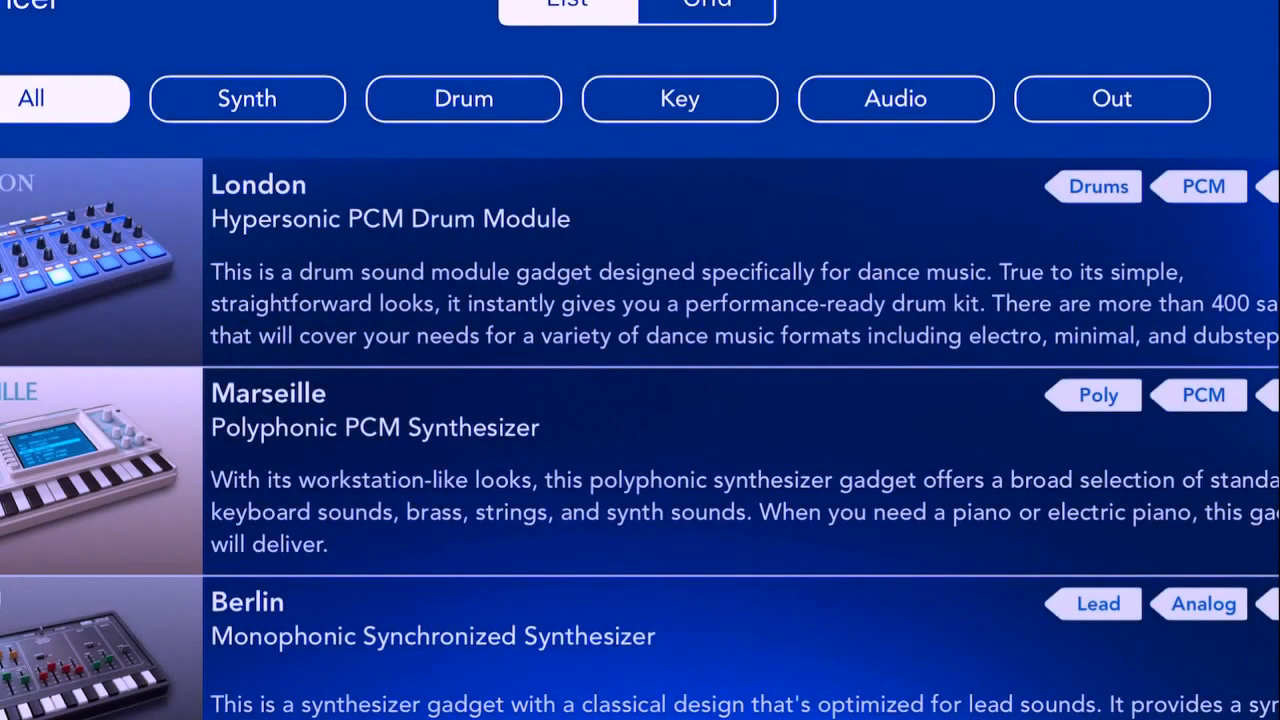
{"action": "scroll", "scroll_direction": "down", "scroll_amount": 3}
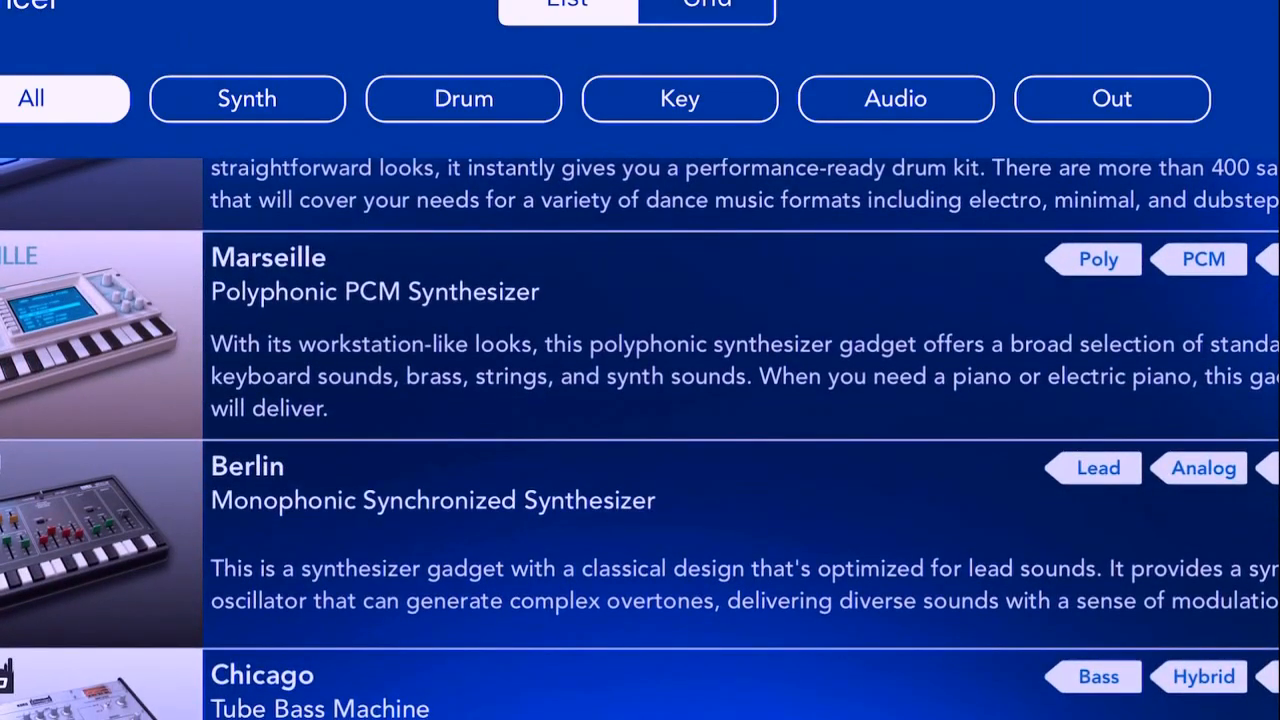
{"action": "scroll", "scroll_direction": "down", "scroll_amount": 3}
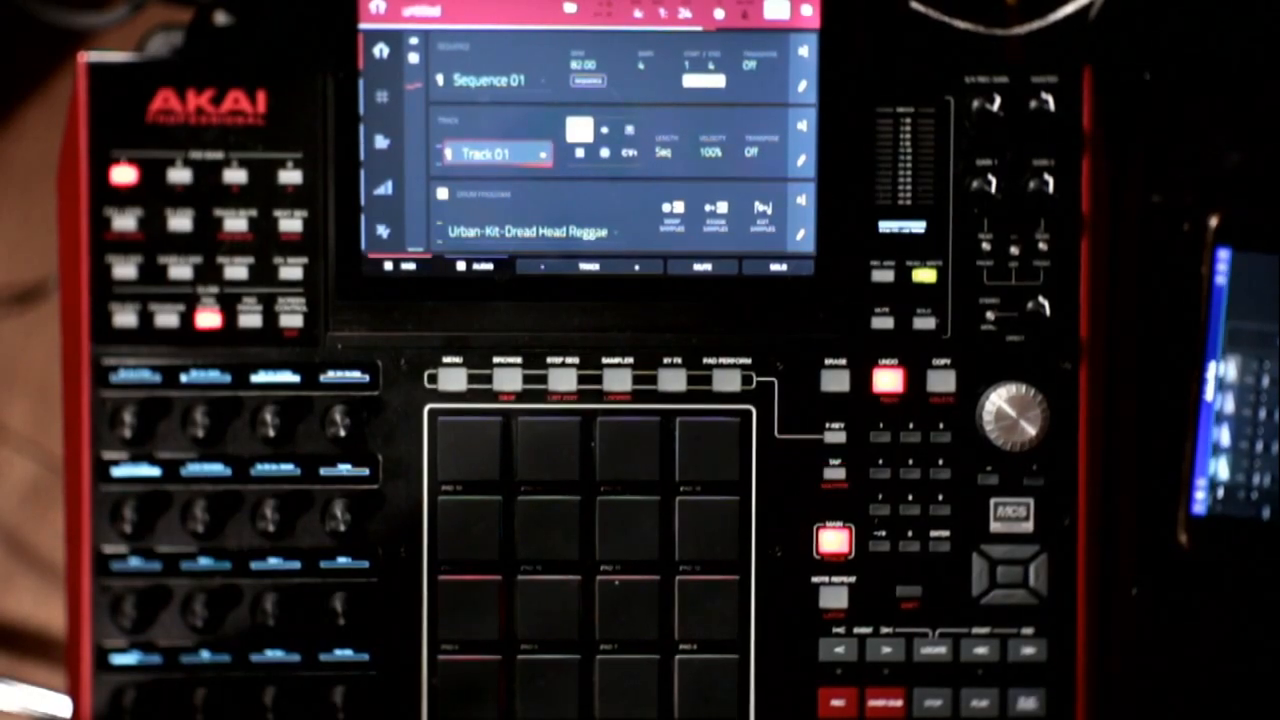
{"action": "left_click", "coordinate": [835, 475]}
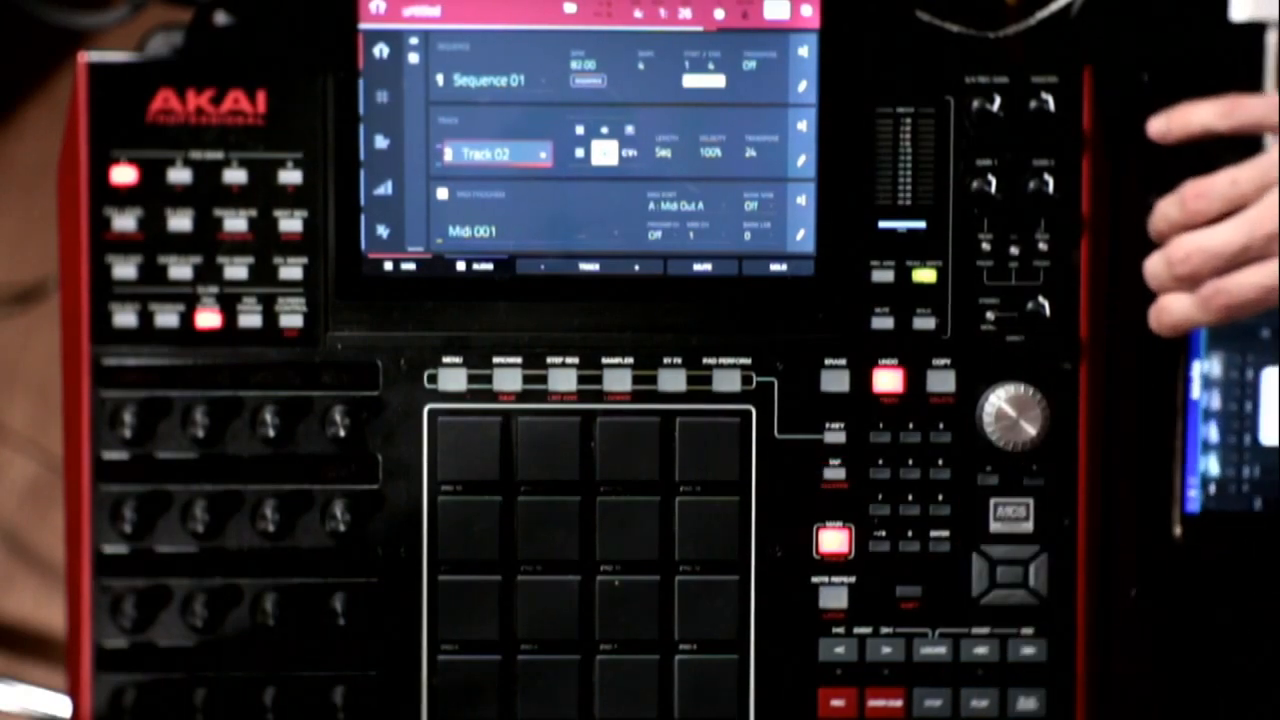
Create the Audio 001 audio track from the MPC main screen track field.
{"action": "left_click", "coordinate": [830, 470]}
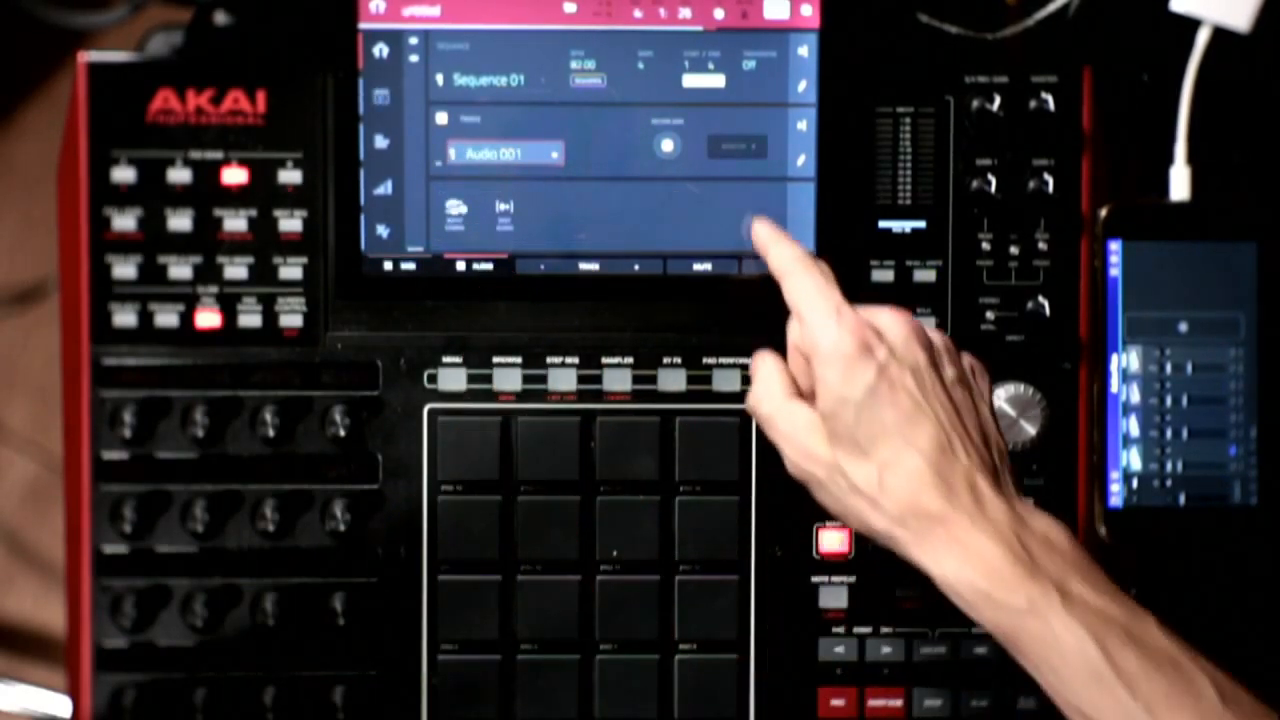
{"action": "left_click", "coordinate": [665, 147]}
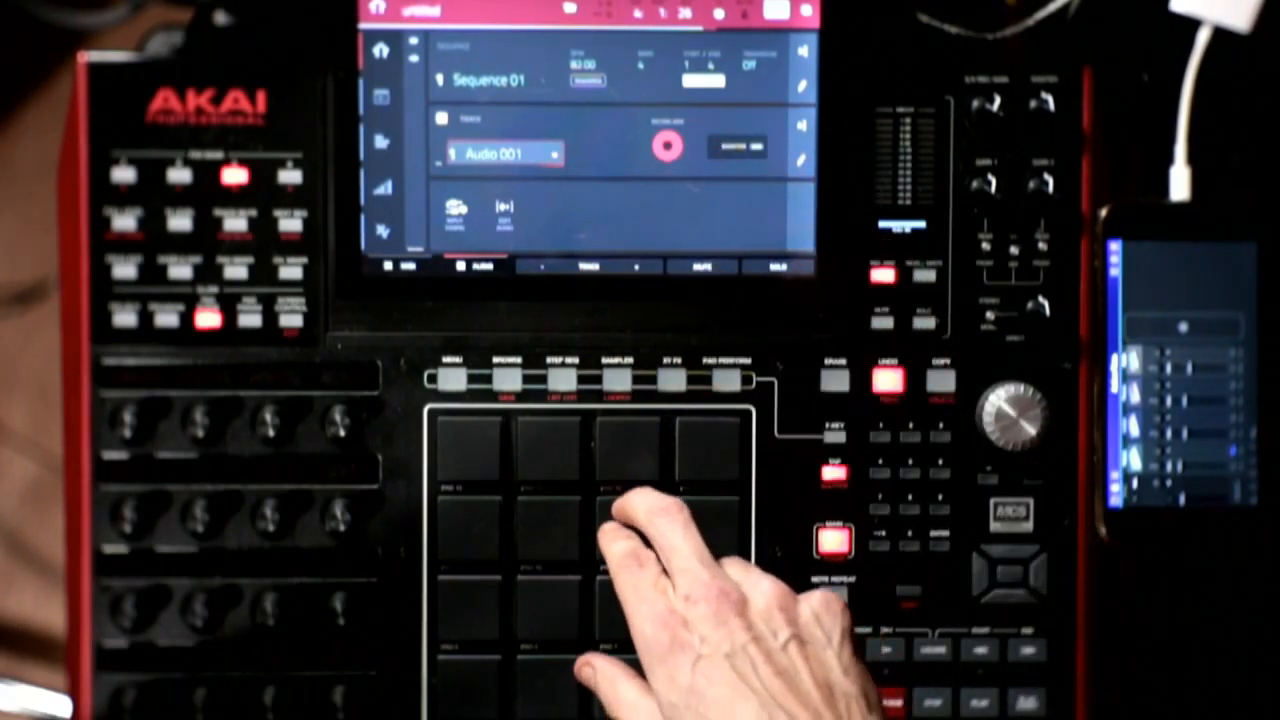
{"action": "left_click", "coordinate": [832, 540]}
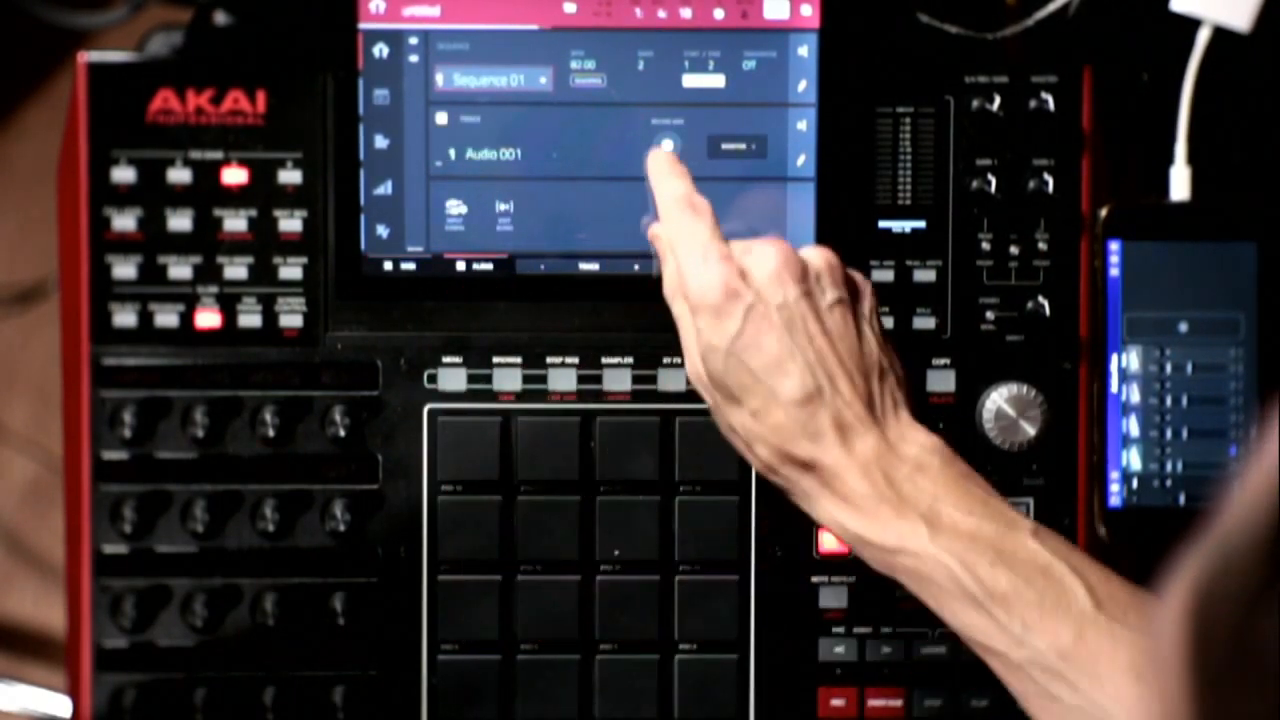
Arm Audio 001 for recording on the MPC X main page.
{"action": "left_click", "coordinate": [667, 148]}
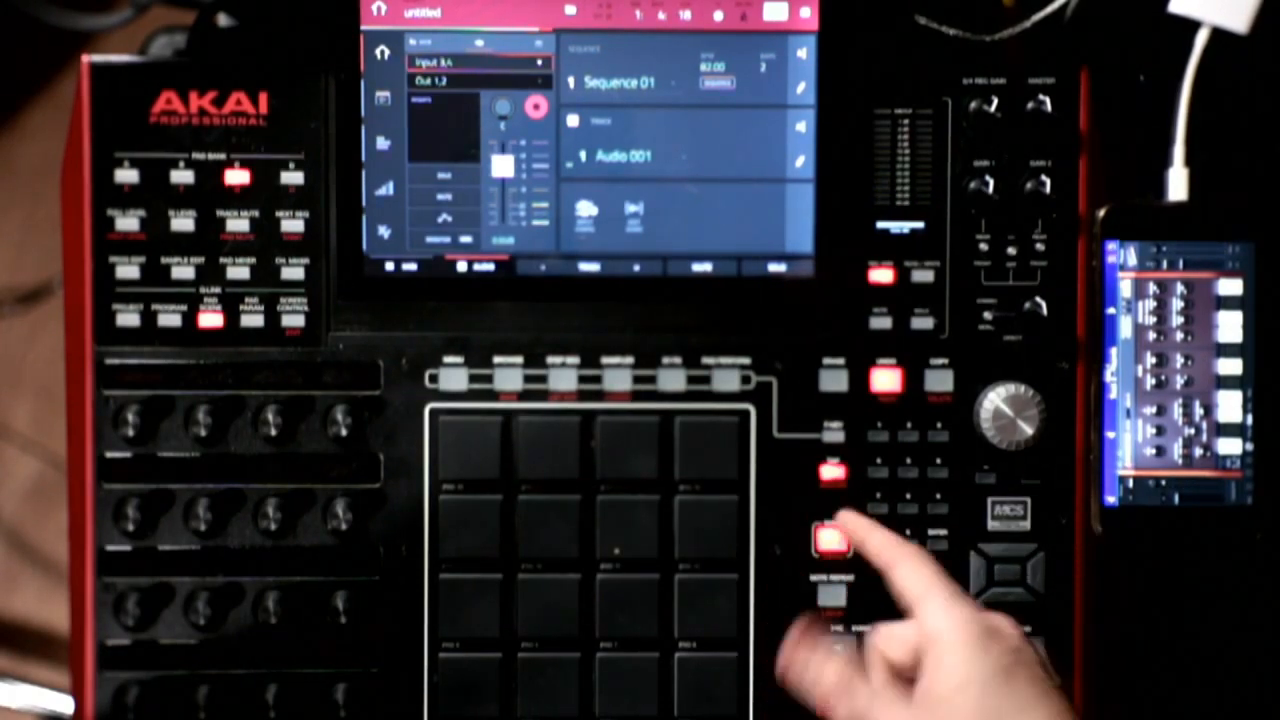
{"action": "left_click", "coordinate": [833, 538]}
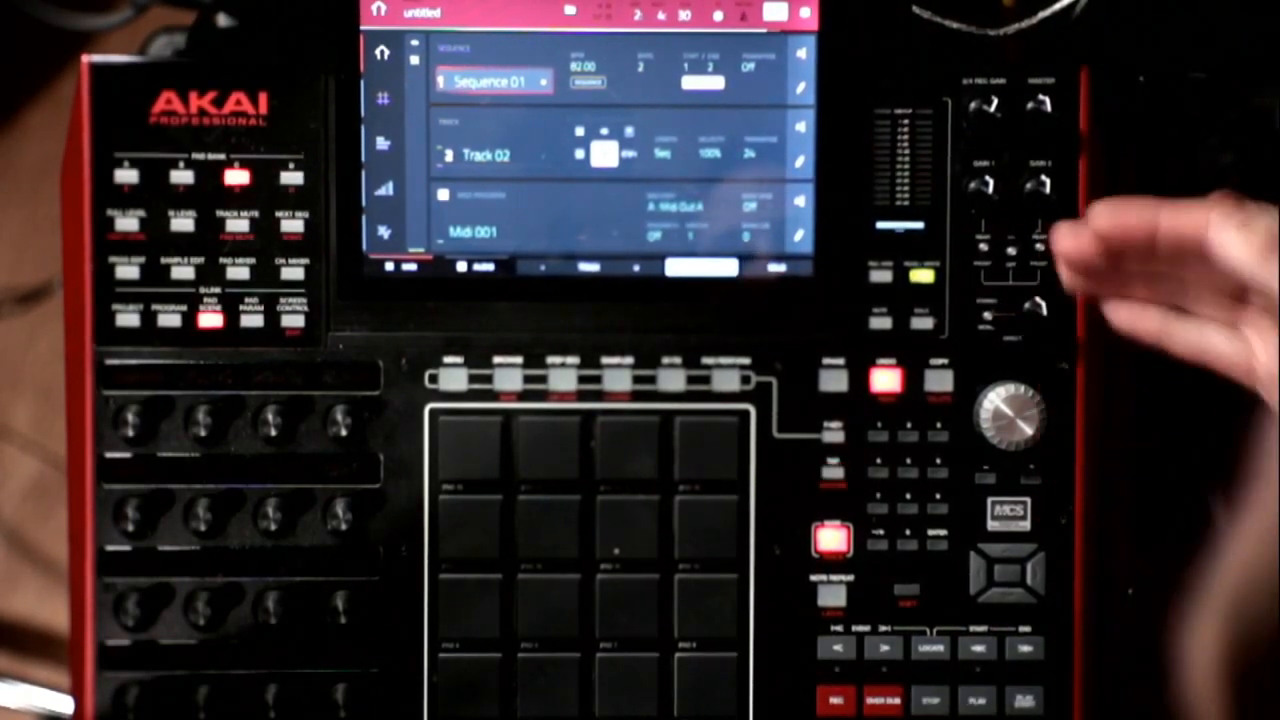
Select Track 02 with the Midi 001 program on the MPC X main page.
{"action": "left_click", "coordinate": [835, 470]}
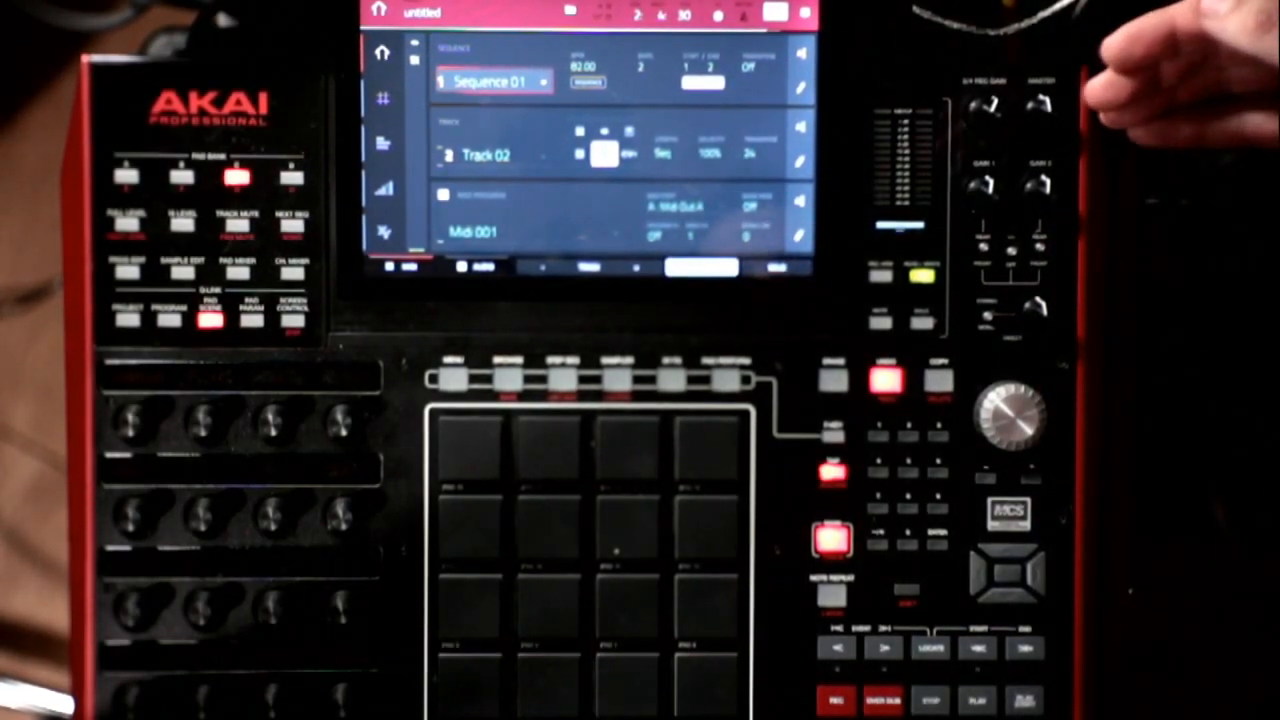